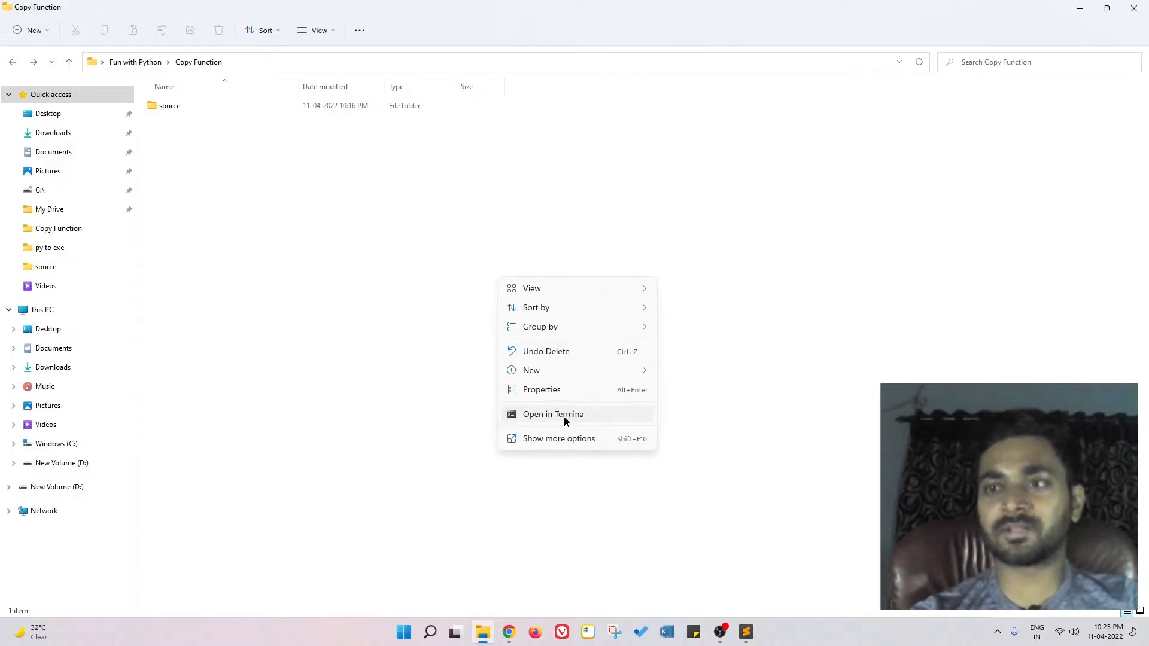
# Step: Launch jupyter-notebook.exe from a terminal opened in the Copy Function folder
pyautogui.click(554, 415)
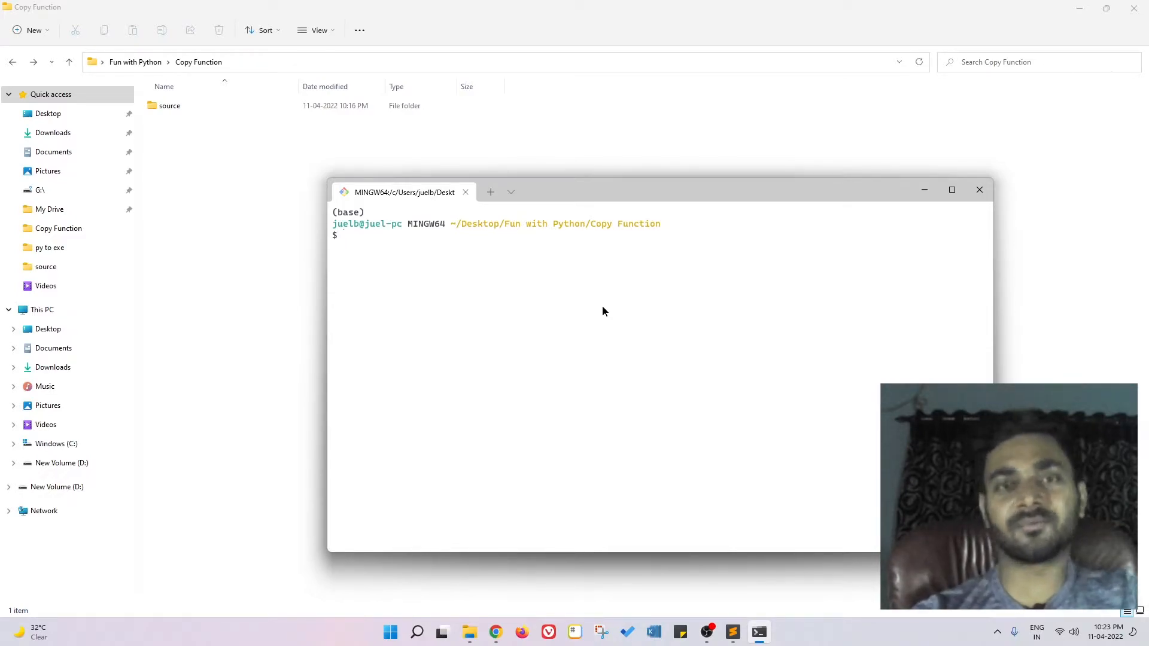
pyautogui.write('jupyter')
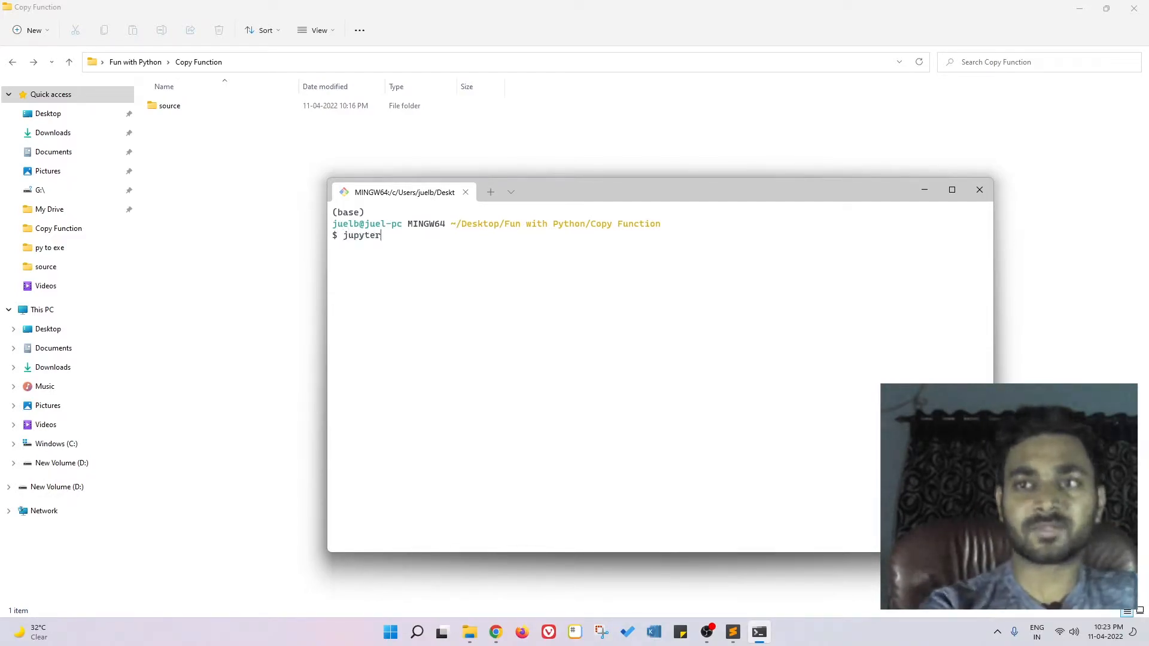
pyautogui.write('-notebook.exe')
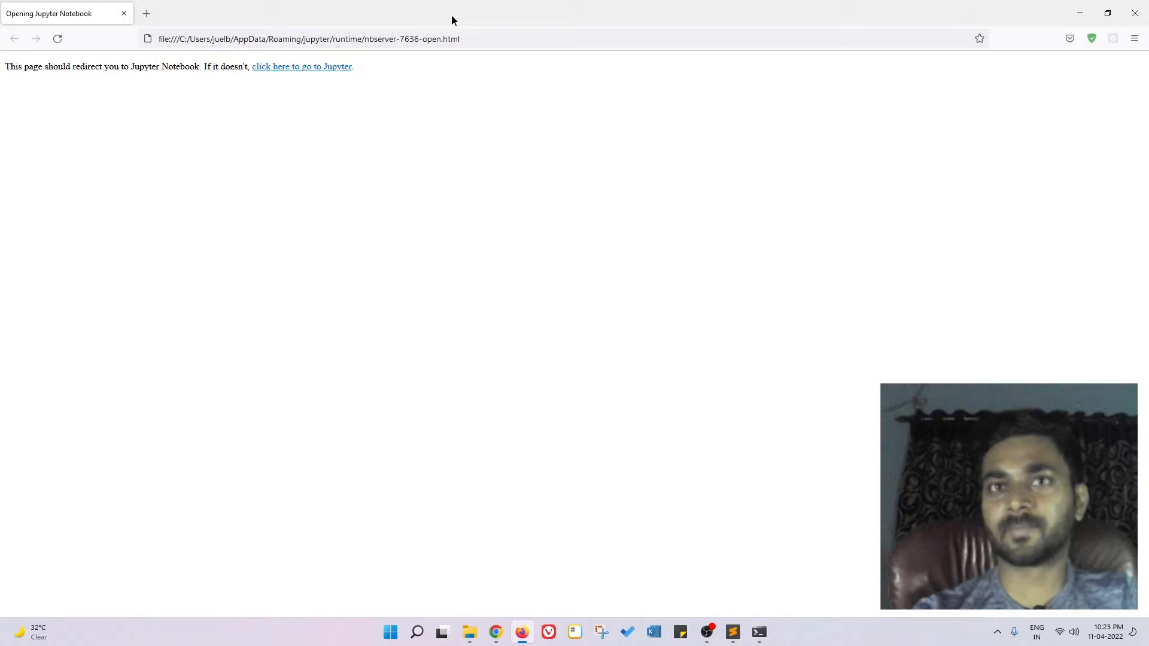
# Step: Create a new Python 3 notebook and run import os in its first cell
pyautogui.click(302, 67)
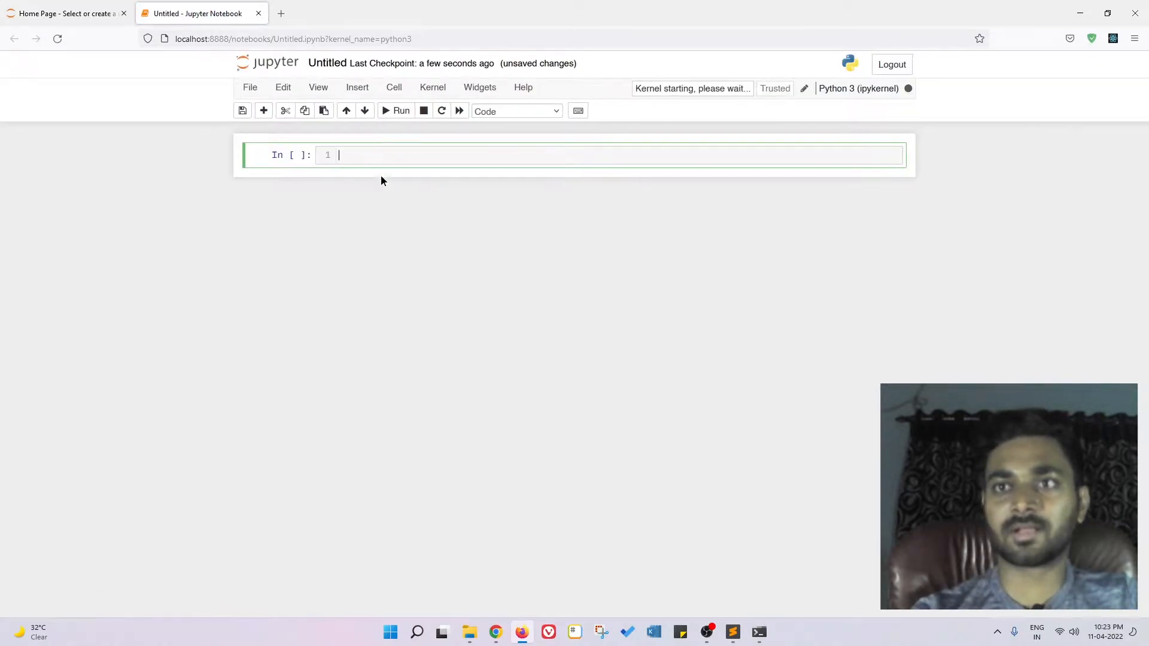
pyautogui.write('import os')
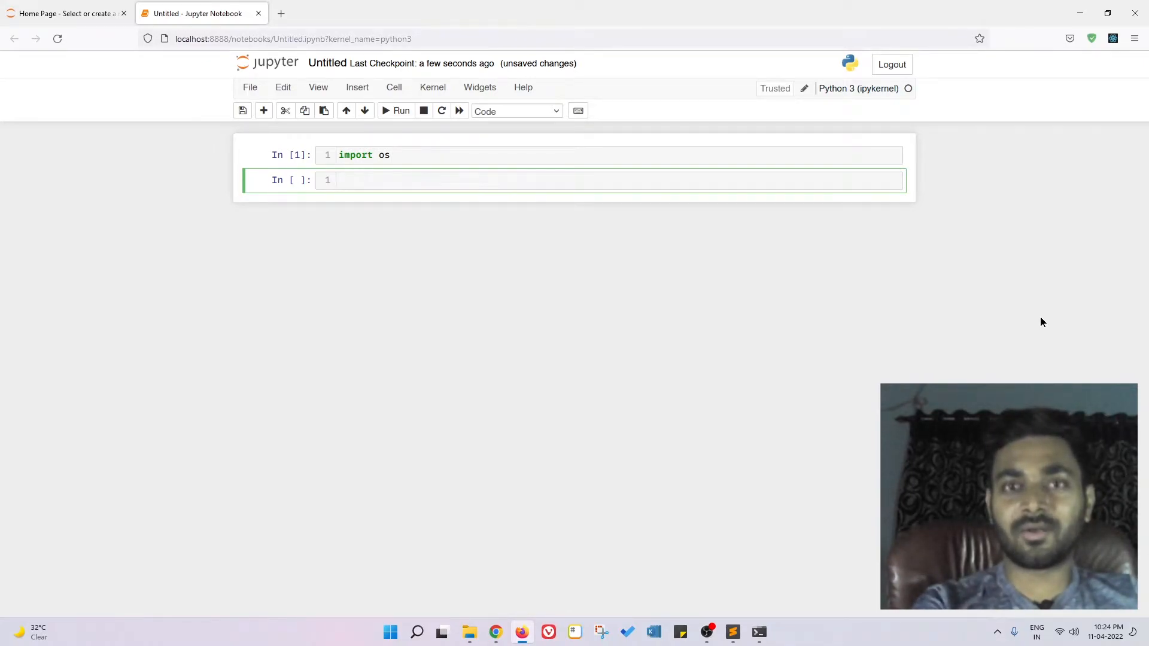
pyautogui.write('o')
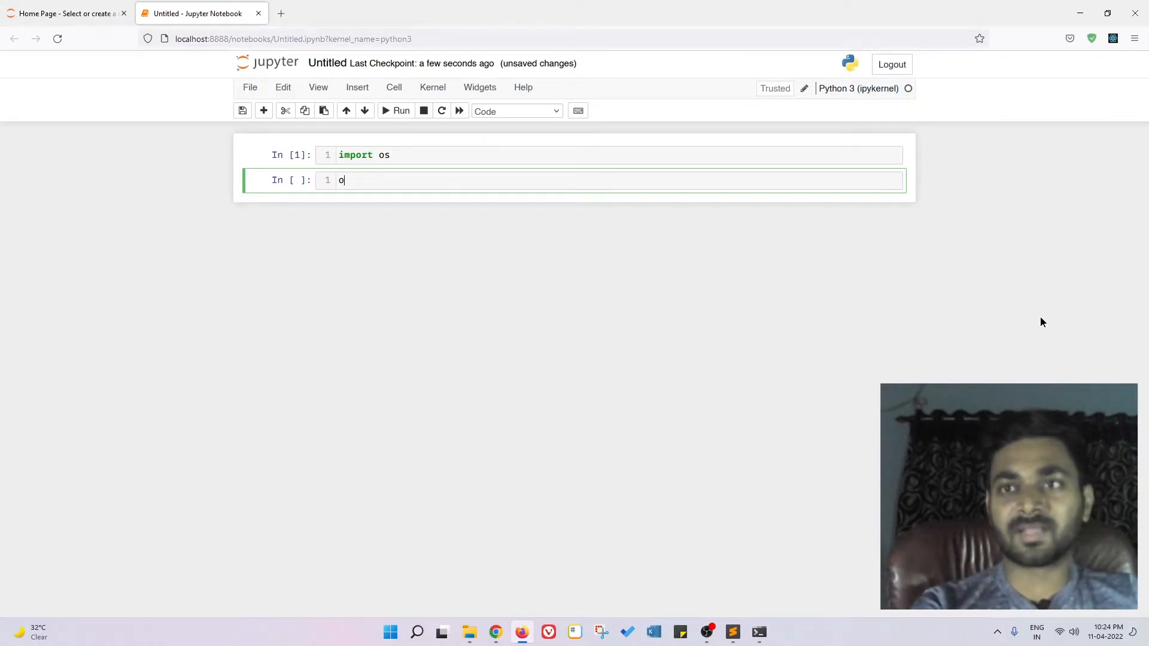
pyautogui.press('Backspace')
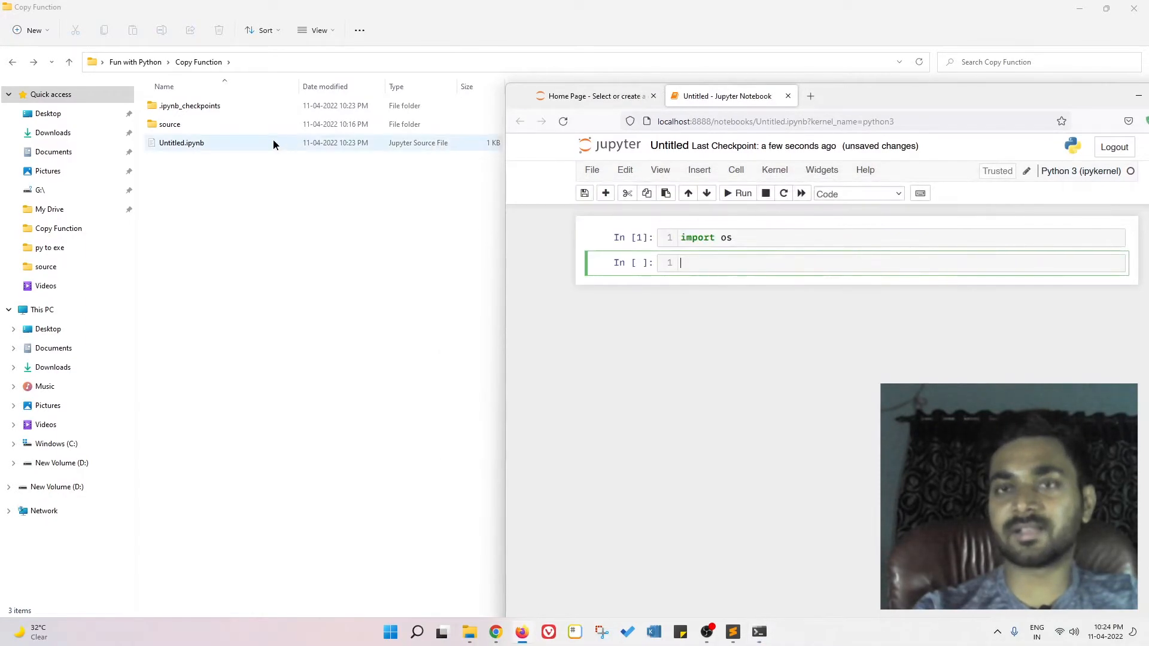
pyautogui.doubleClick(170, 123)
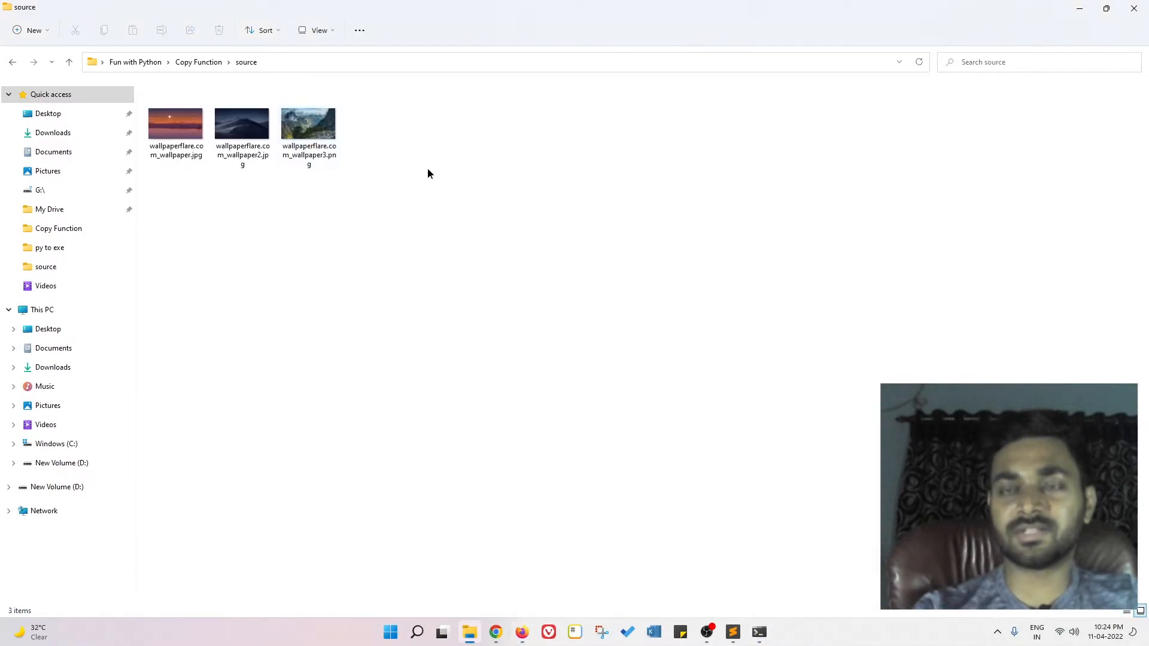
pyautogui.press('ctrl+a')
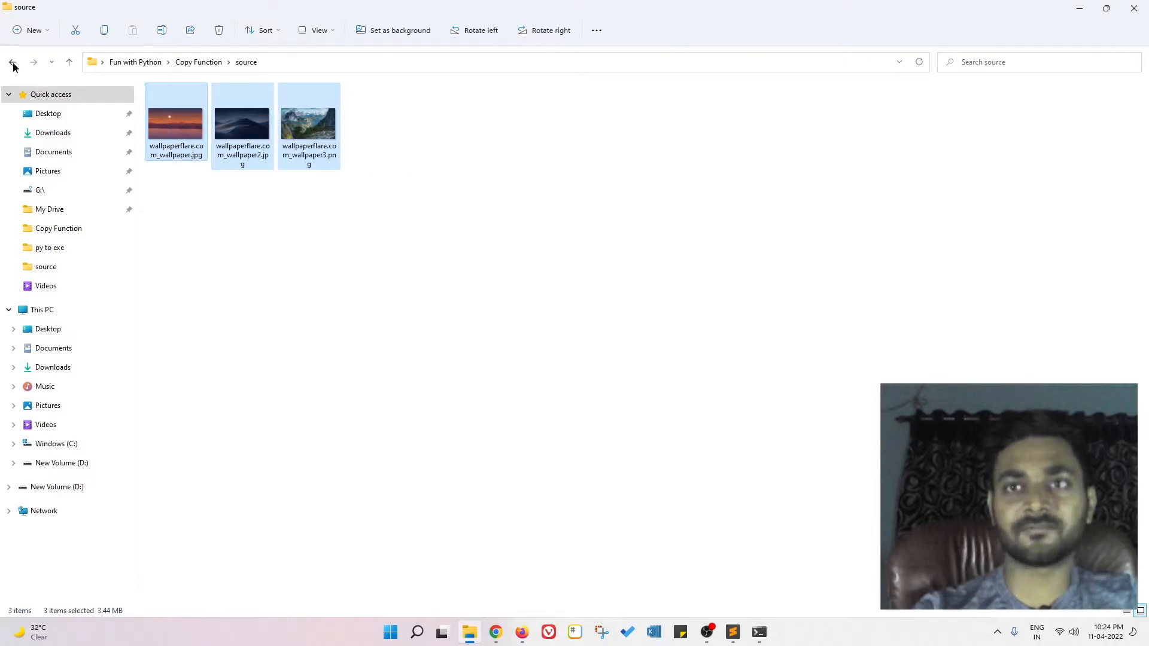
pyautogui.click(12, 61)
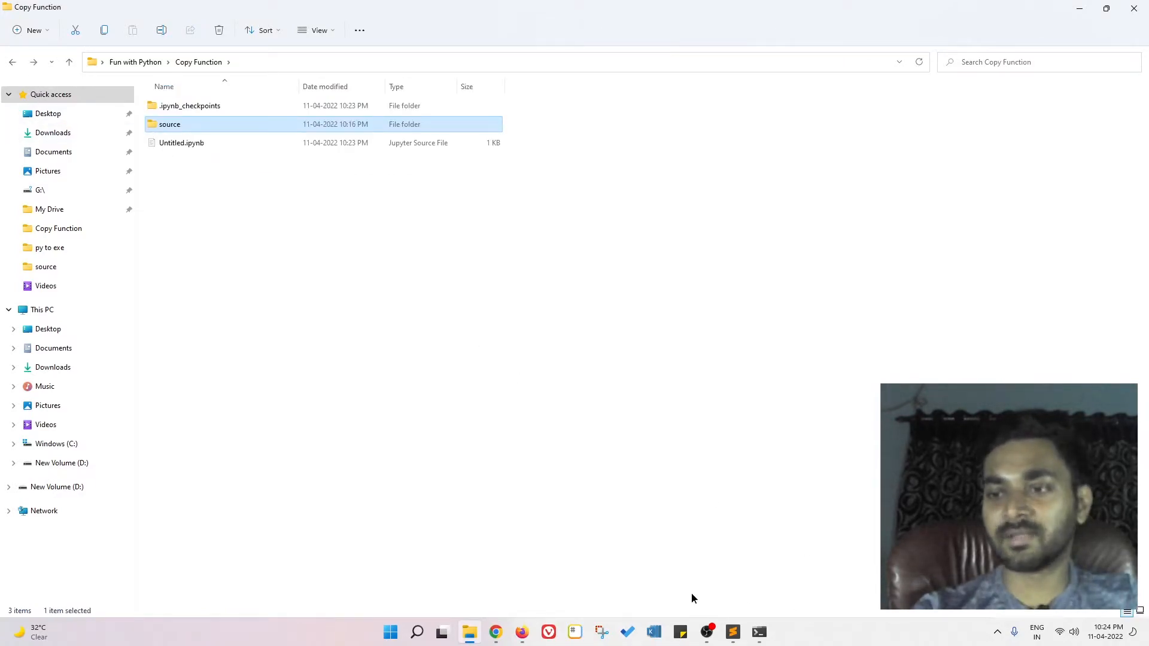
pyautogui.click(521, 632)
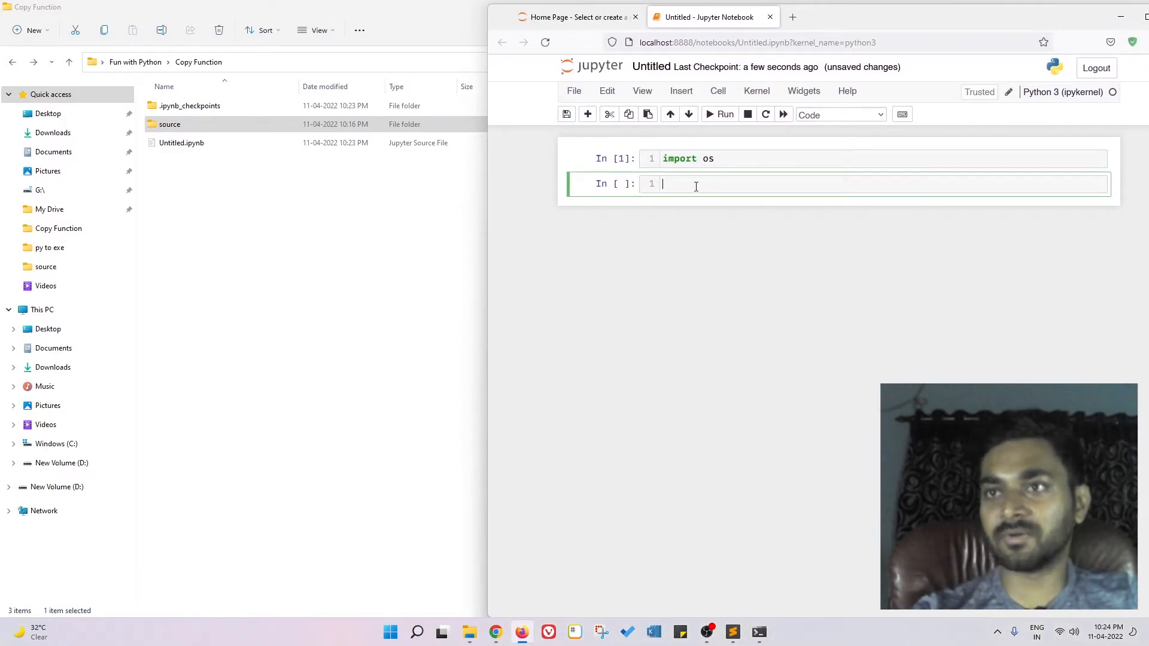
# Step: Run os.listdir('source') in the second cell, printing the three wallpaper filenames
pyautogui.write('o')
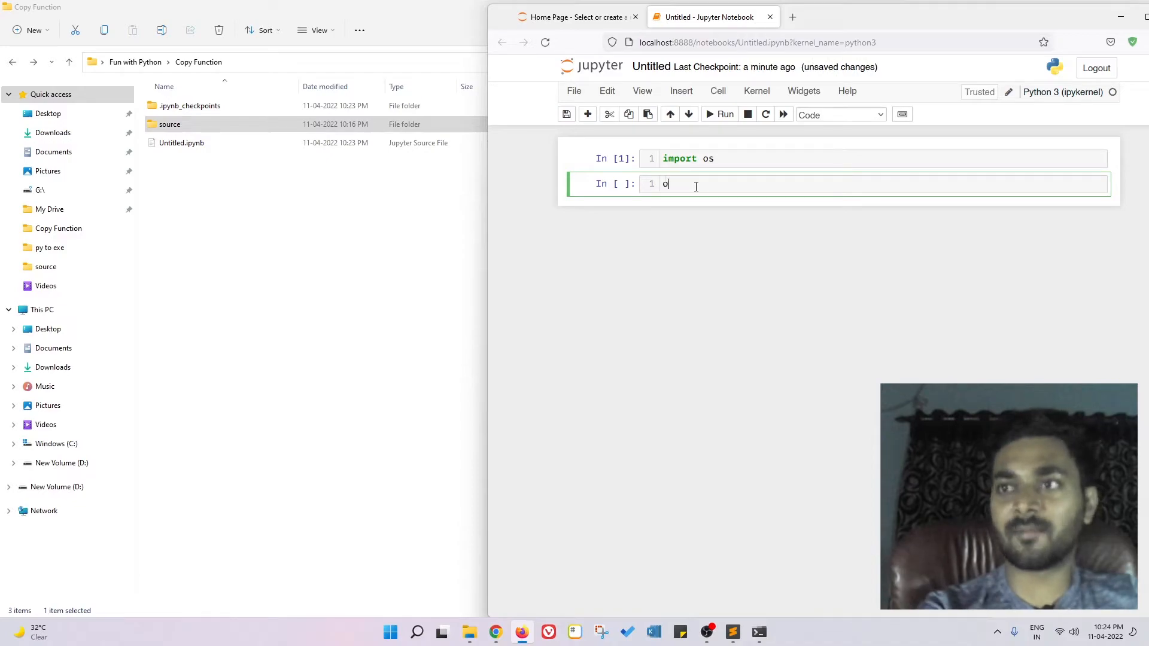
pyautogui.write('s.')
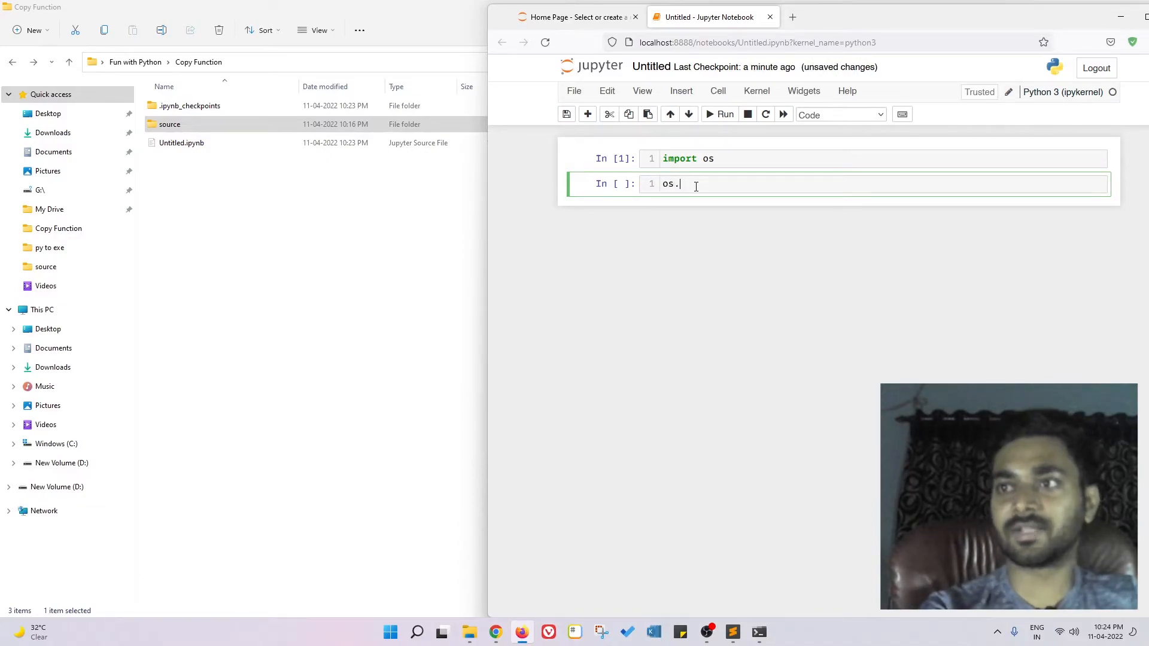
pyautogui.press('tab')
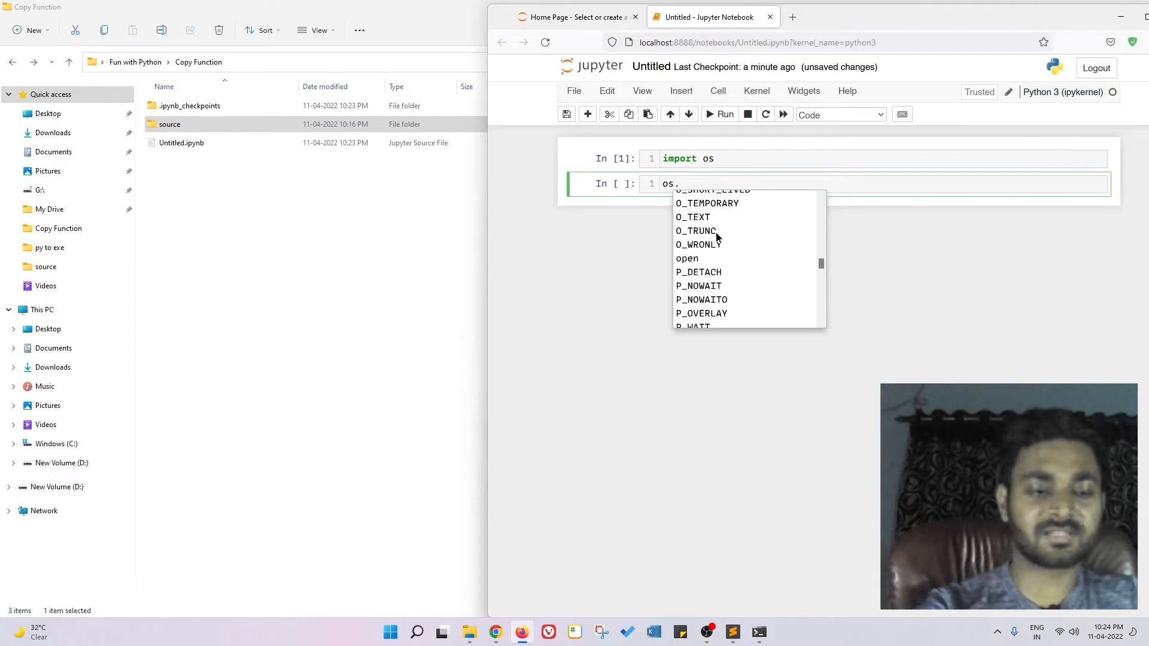
pyautogui.write('listdir(')
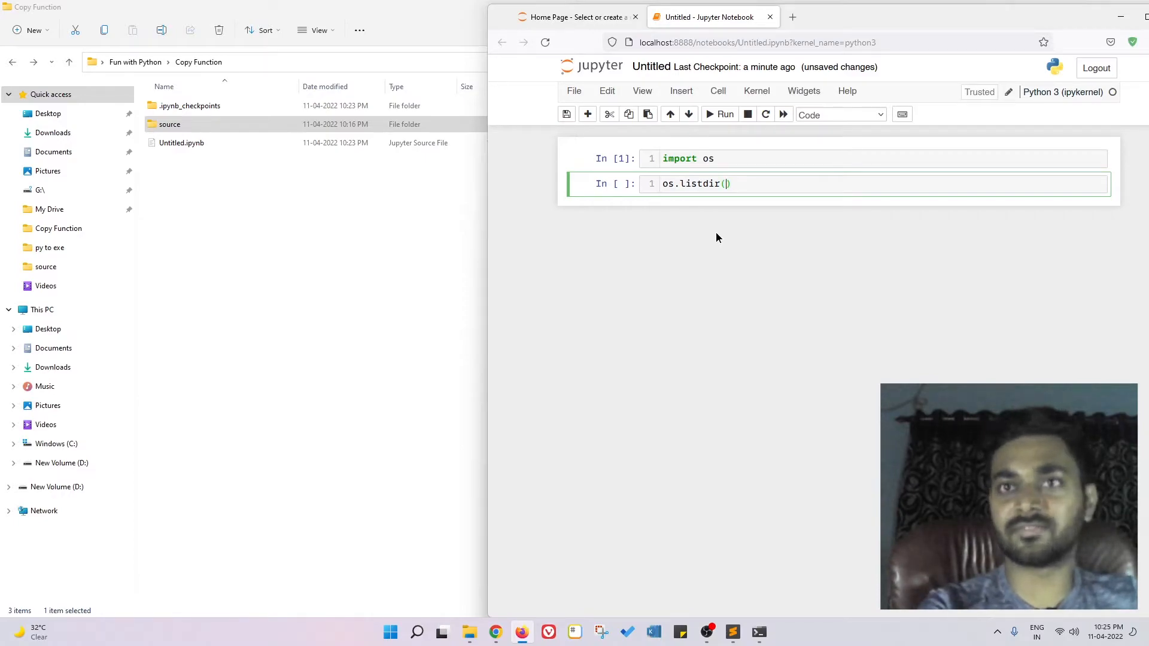
pyautogui.write("'source'")
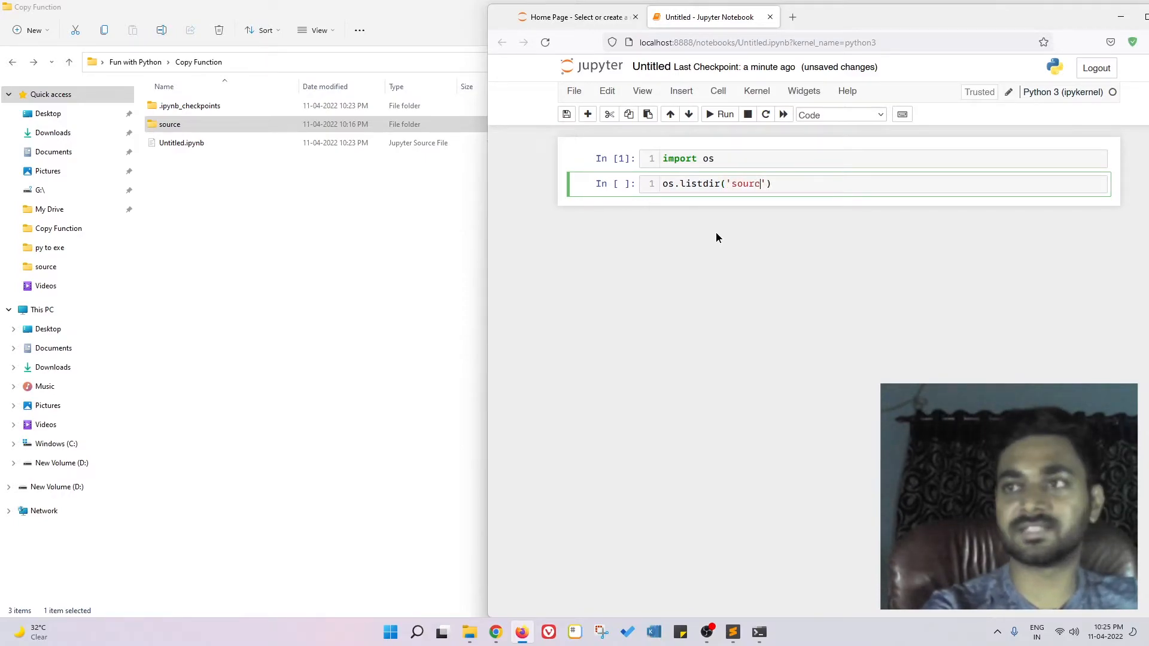
pyautogui.click(719, 115)
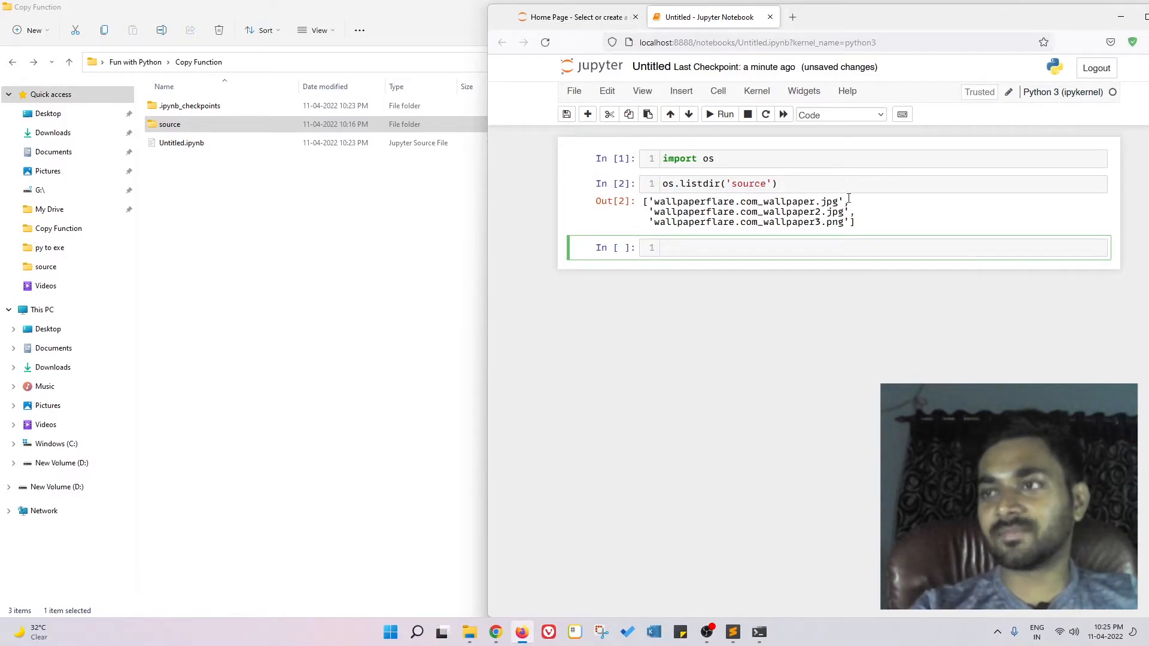
pyautogui.moveTo(644, 201); pyautogui.dragTo(855, 223)
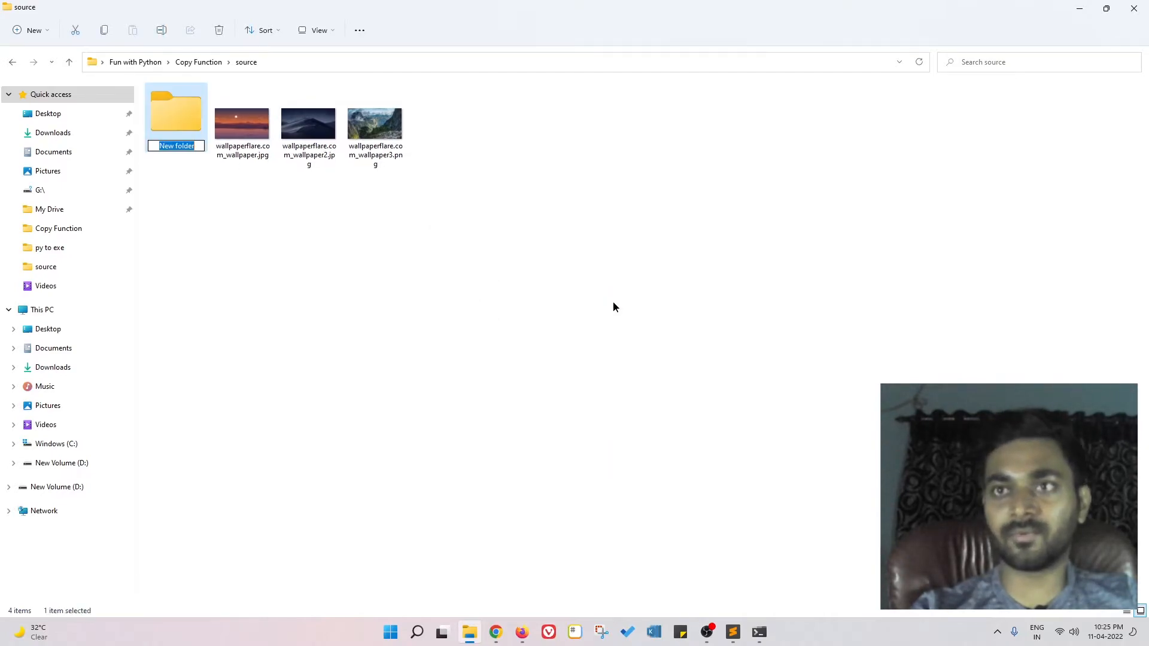
# Step: Name the new folder Sample and return to the Copy Function folder
pyautogui.write('Sample')
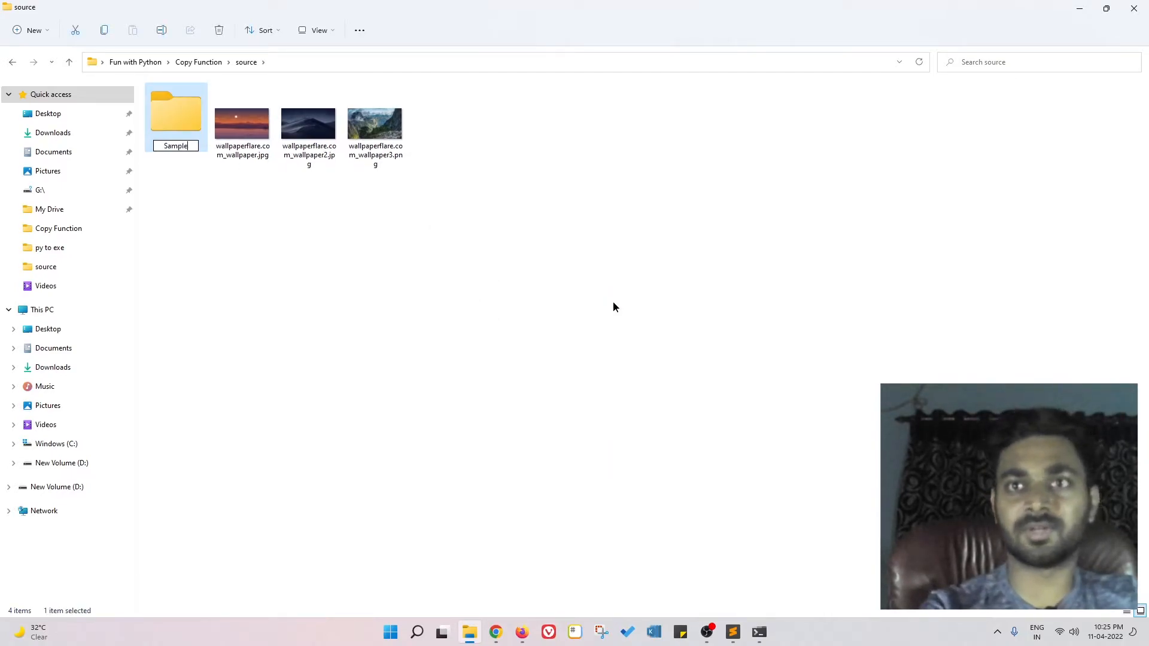
pyautogui.click(197, 61)
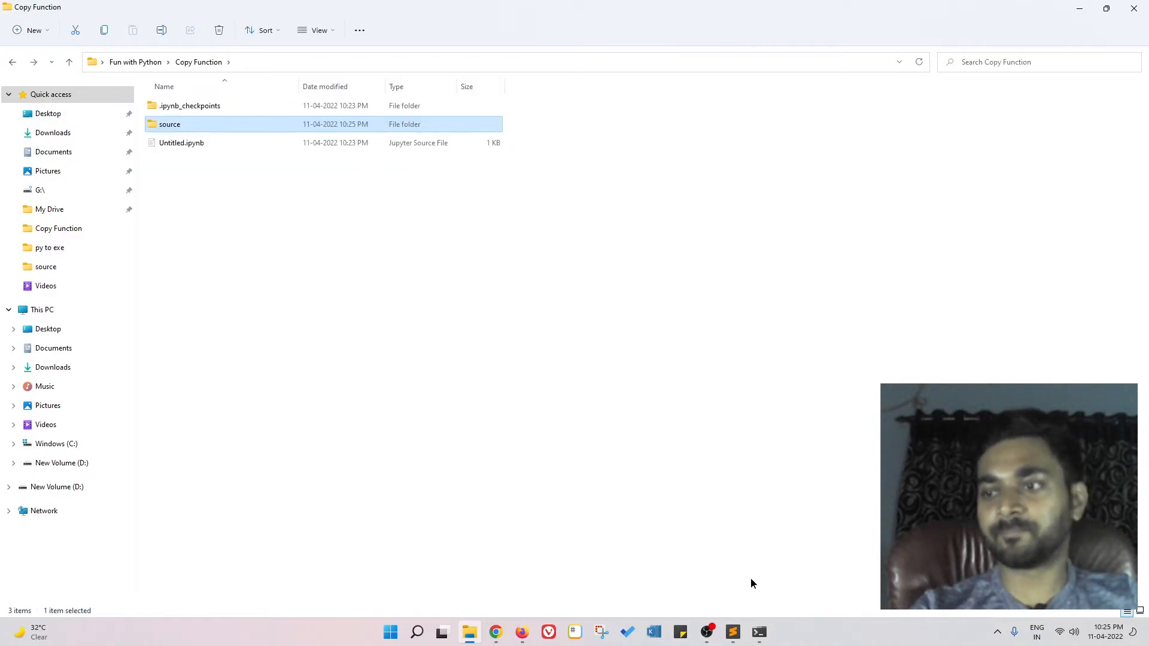
pyautogui.moveTo(759, 633)
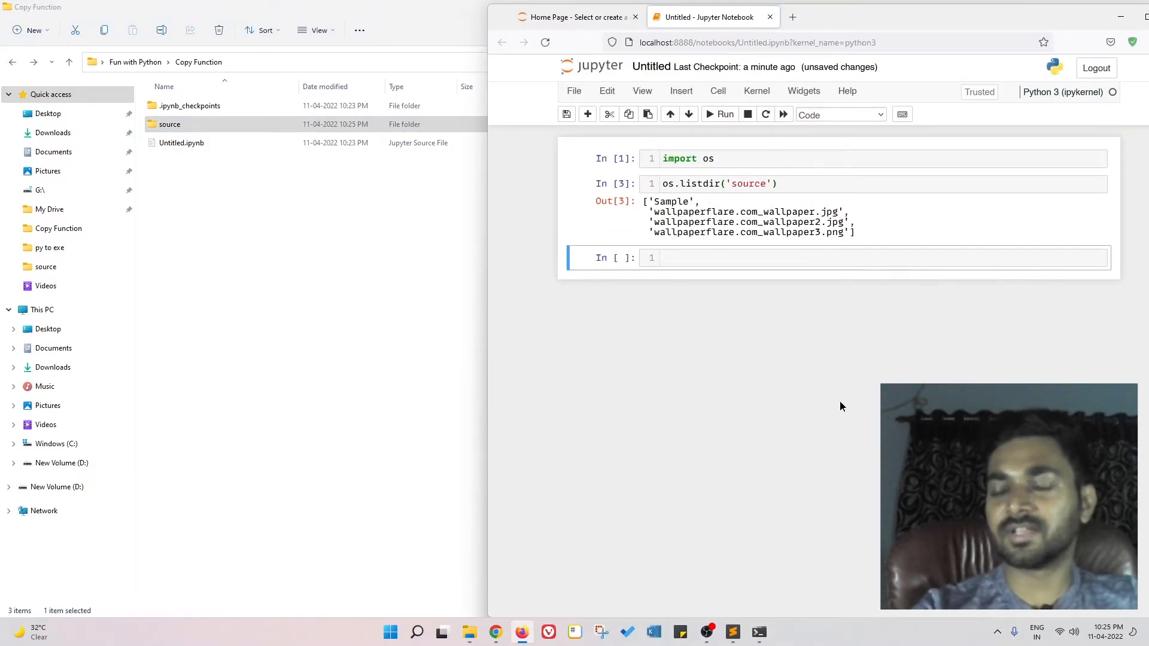
pyautogui.doubleClick(677, 202)
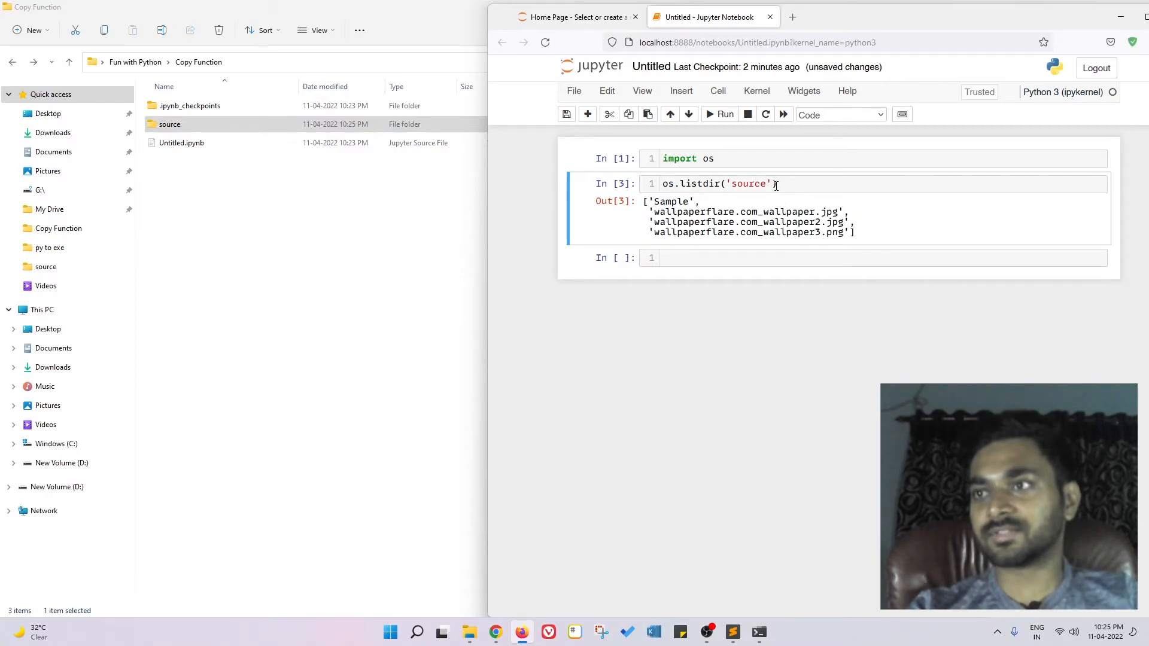
# Step: Change the cell to os.listdir() so it lists .ipynb_checkpoints, source and Untitled.ipynb
pyautogui.doubleClick(746, 184)
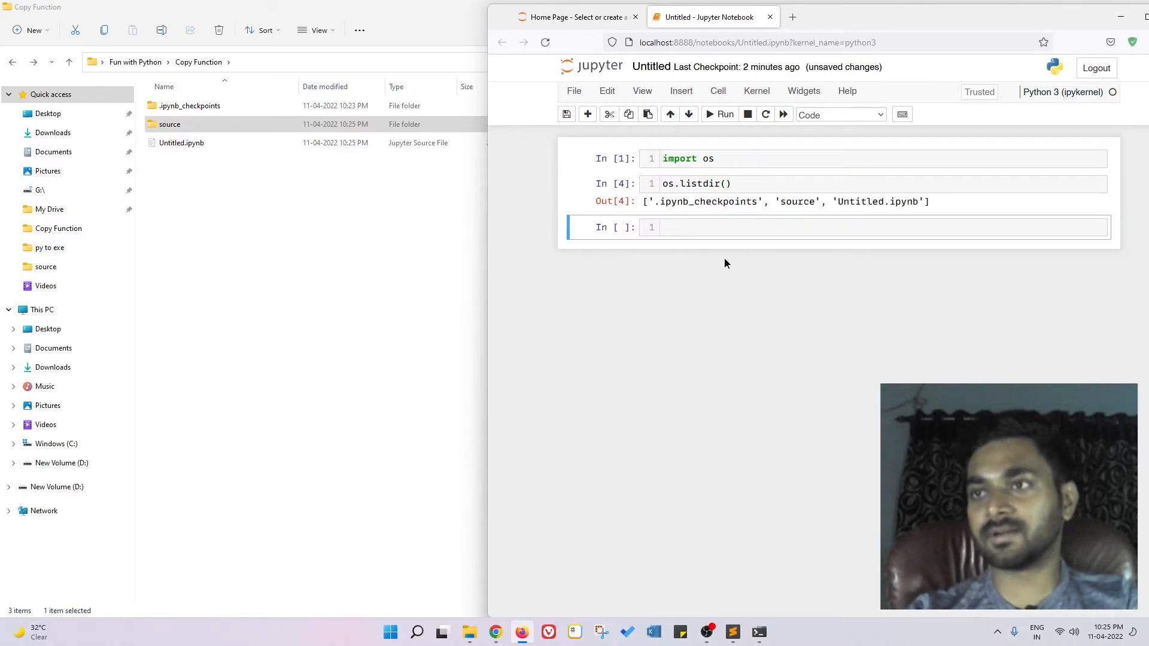
pyautogui.doubleClick(666, 201)
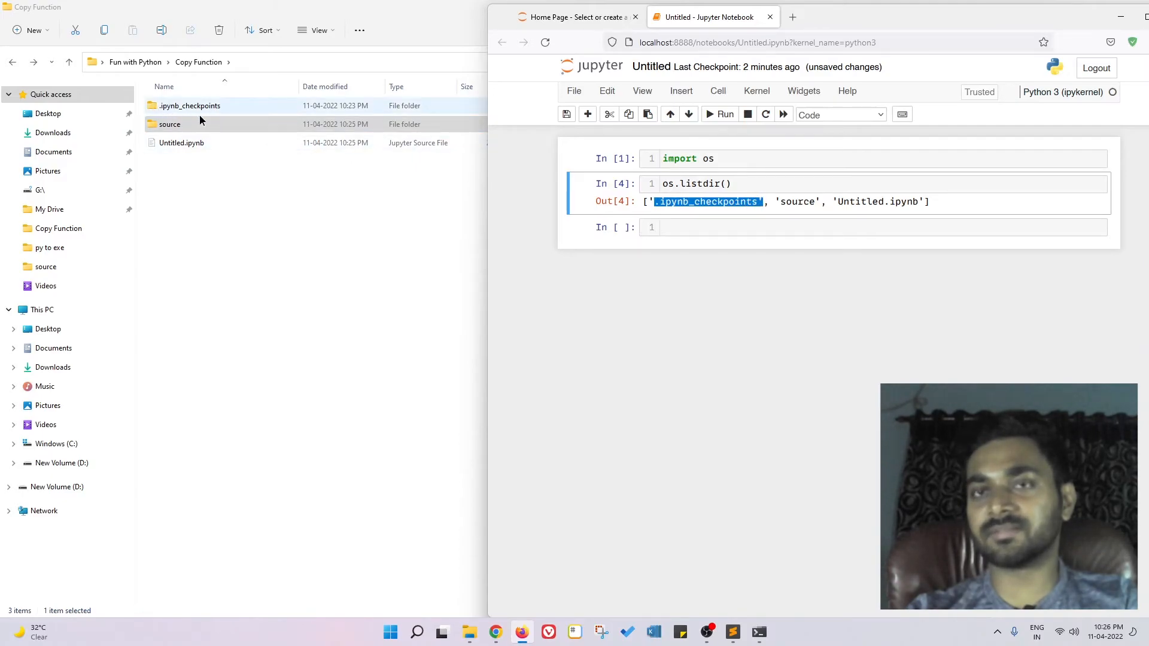
pyautogui.click(170, 124)
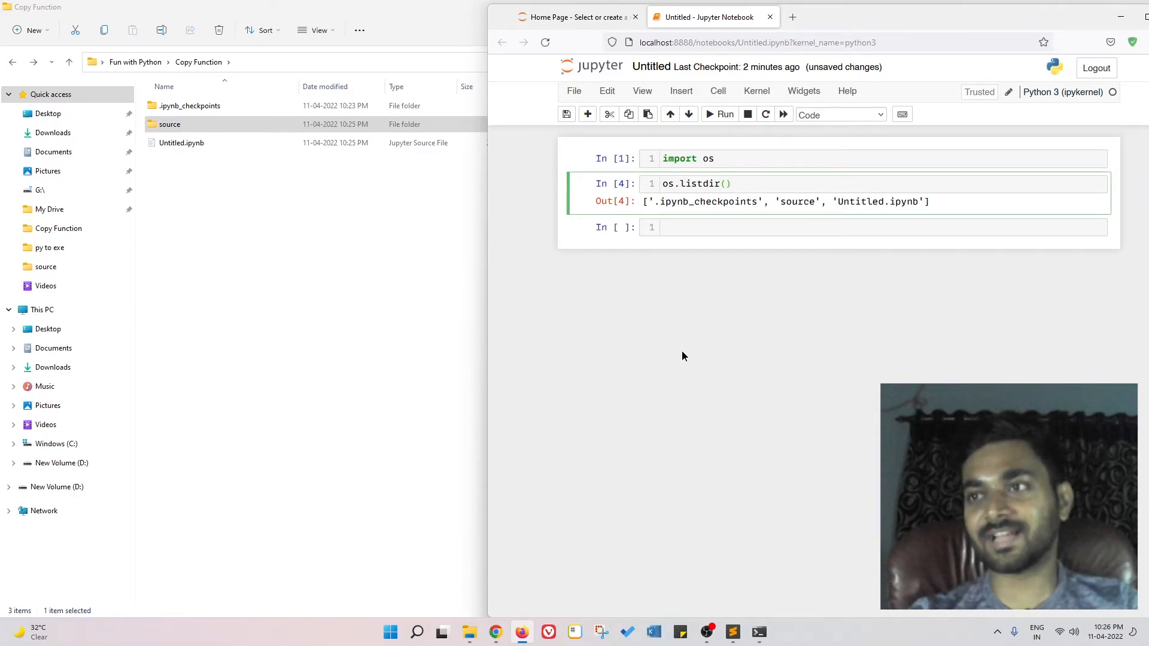
pyautogui.moveTo(635, 240)
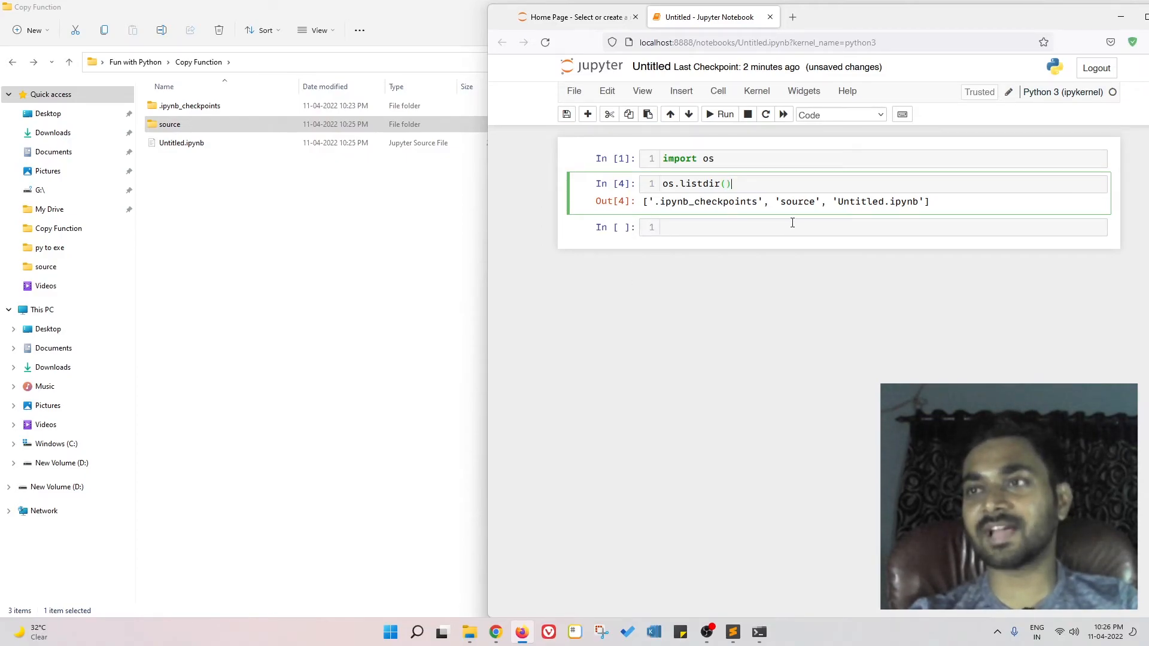
pyautogui.moveTo(776, 248)
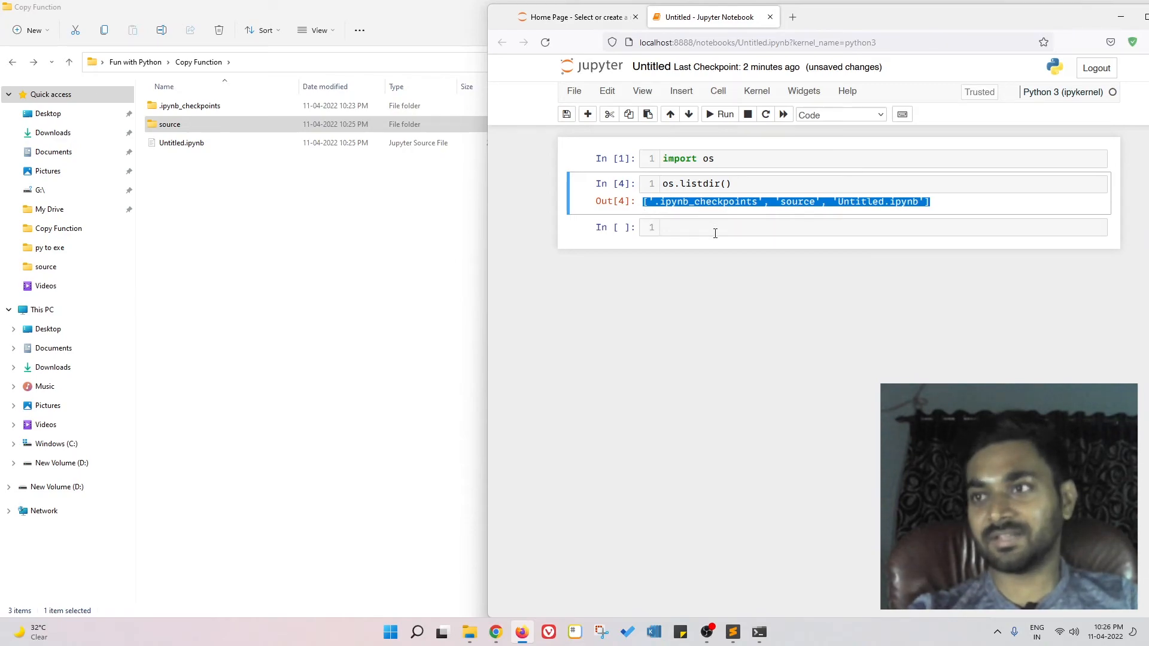
pyautogui.click(698, 226)
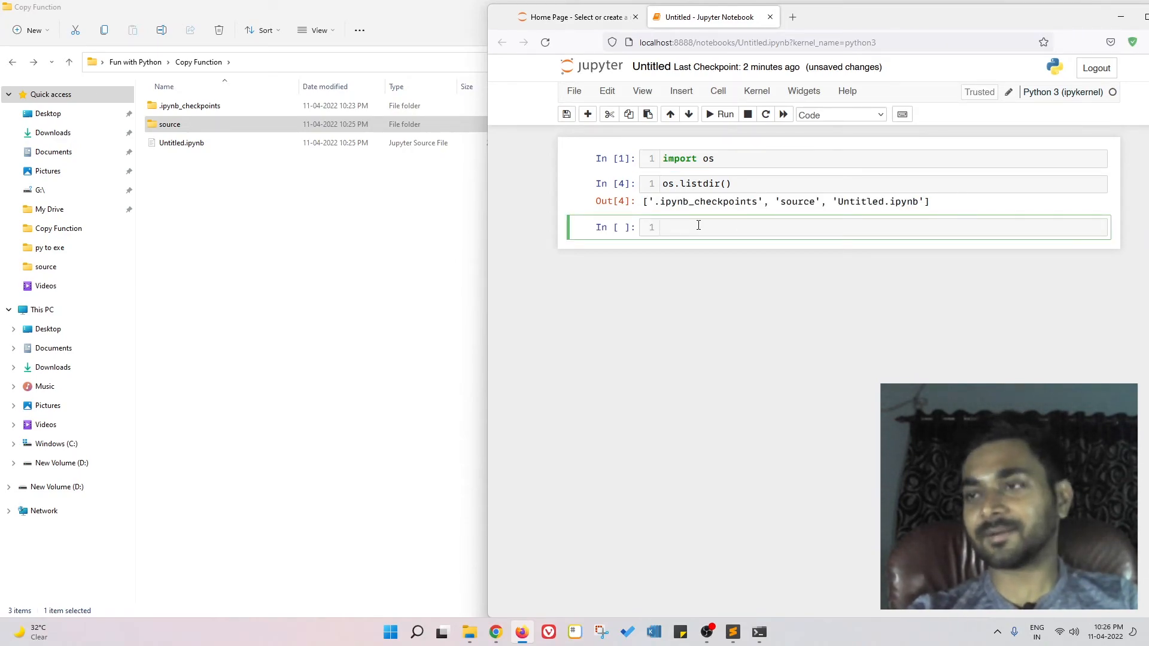